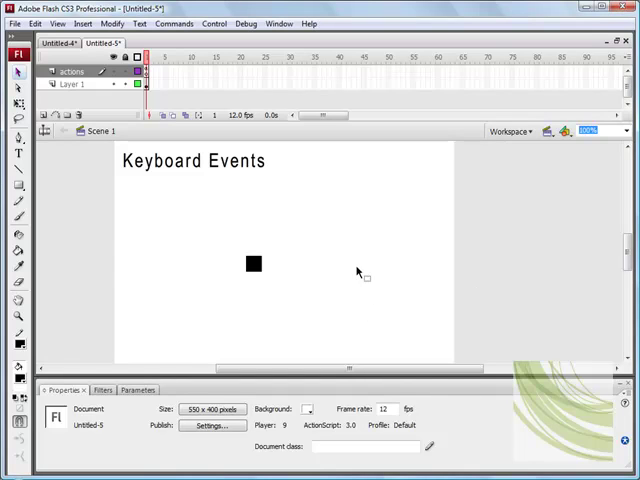
mouse_move(308, 252)
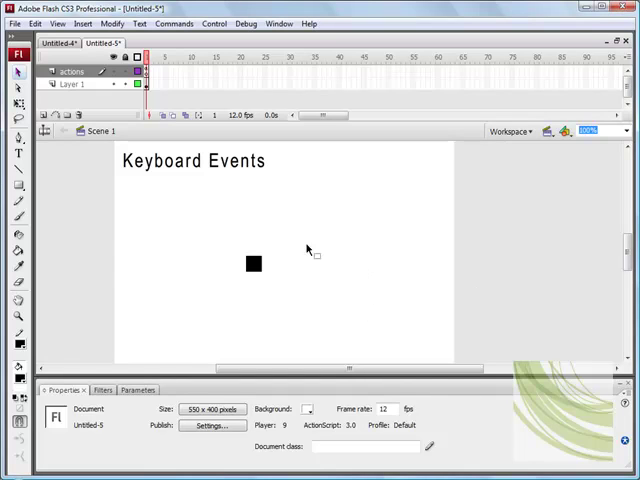
mouse_move(366, 266)
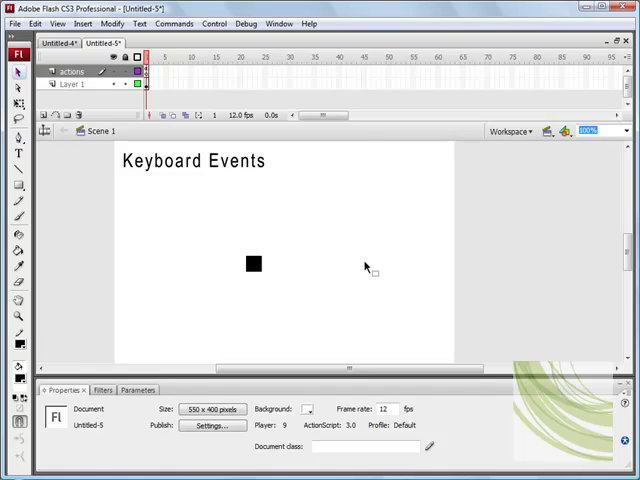
mouse_move(346, 244)
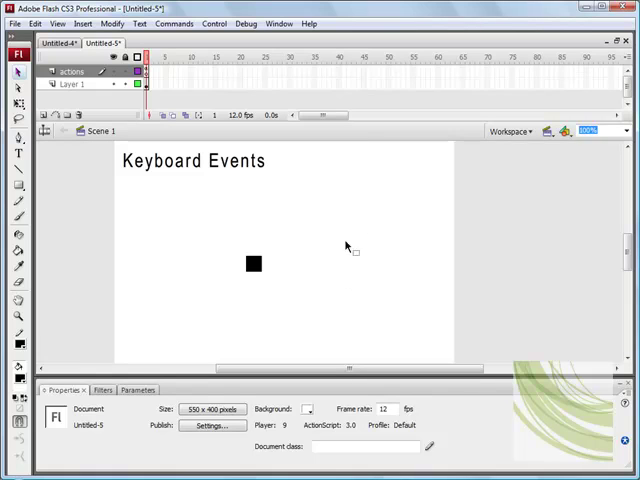
mouse_move(402, 264)
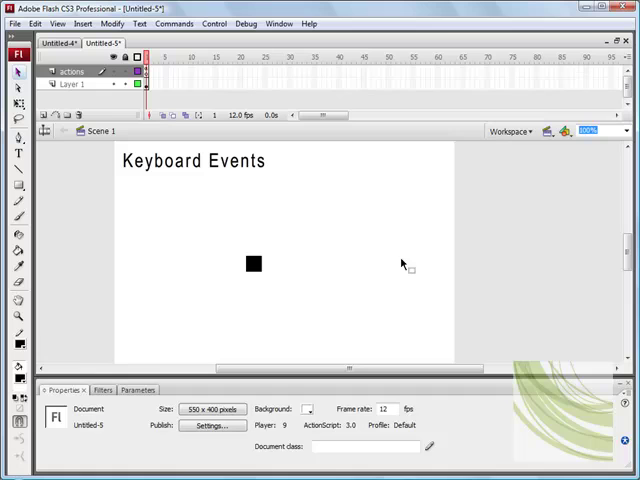
mouse_move(278, 246)
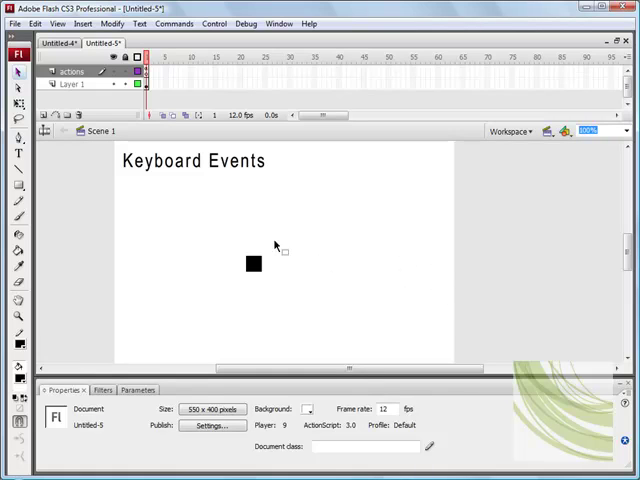
mouse_move(354, 272)
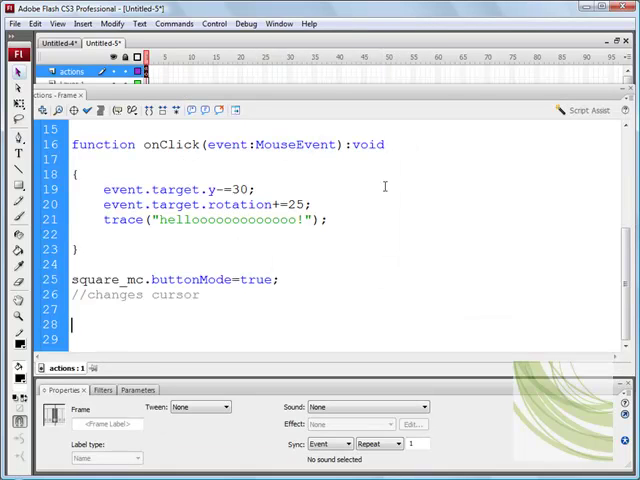
- Add a slash-divider comment line reading 'Keyboard Event' below the existing cursor code
scroll("up", 3)
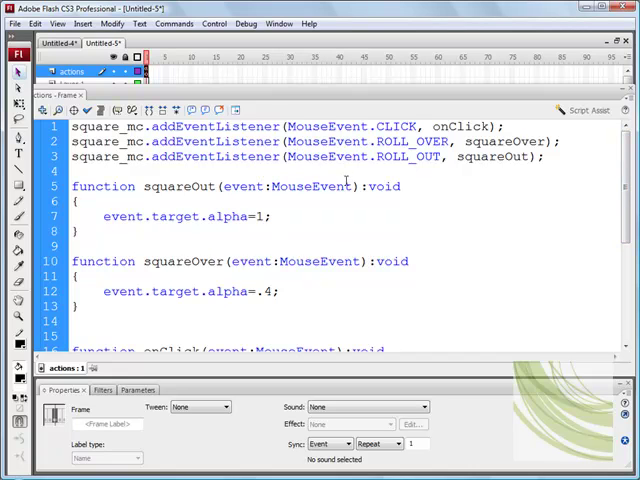
scroll("down", 3)
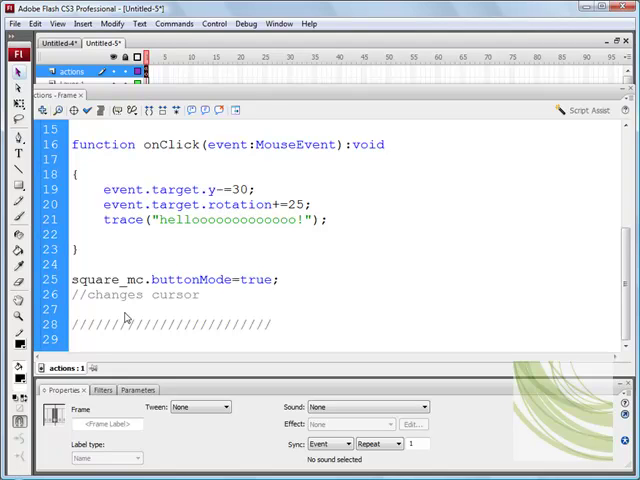
type("Keyboard")
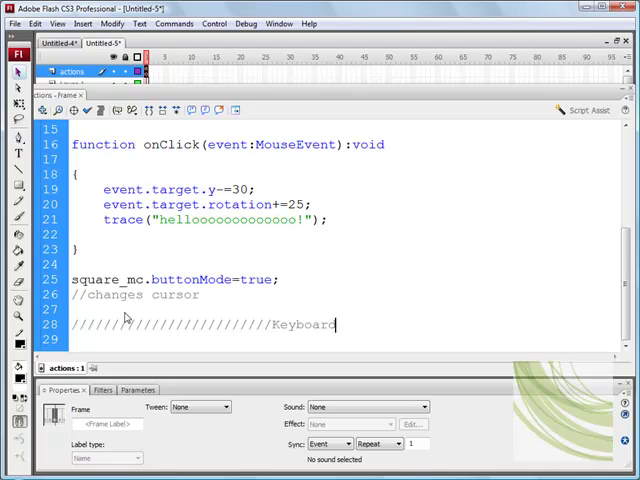
type("Event")
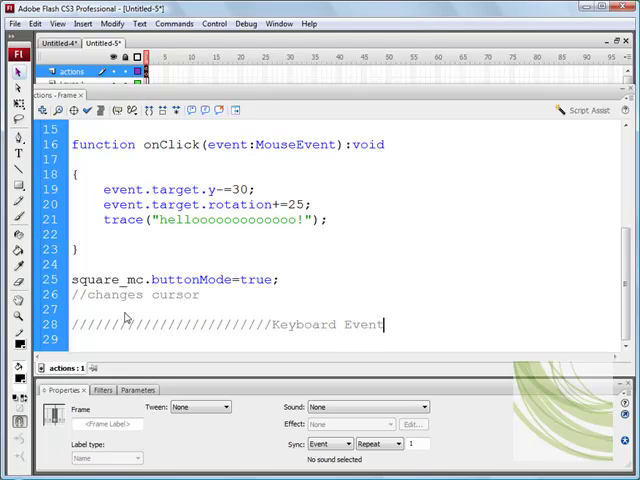
mouse_move(236, 96)
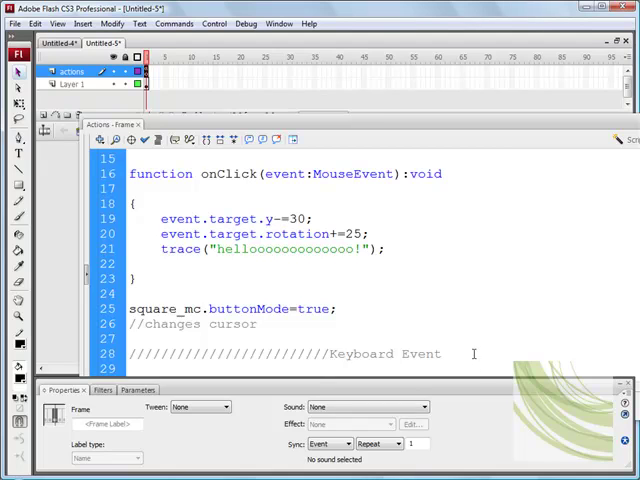
type("/")
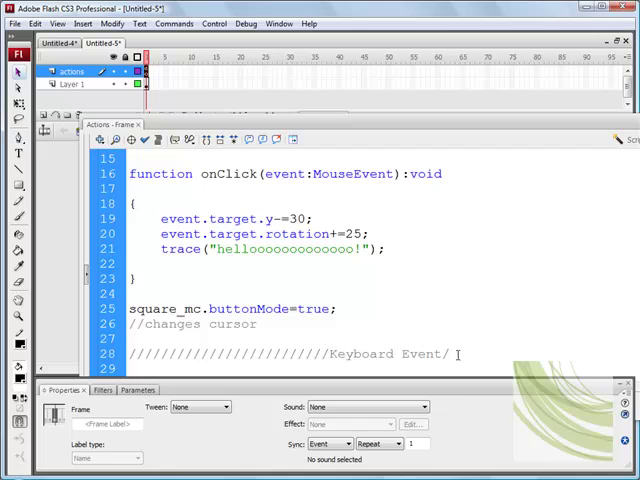
scroll("down", 3)
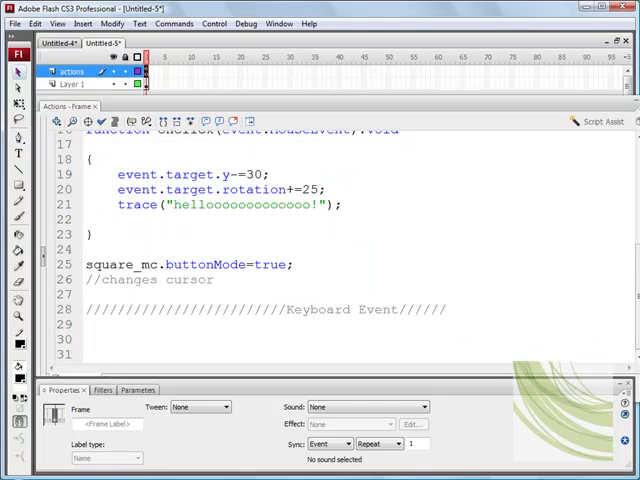
- Paste the square_mc click listener below the comment and change square_mc to stage
scroll("up", 3)
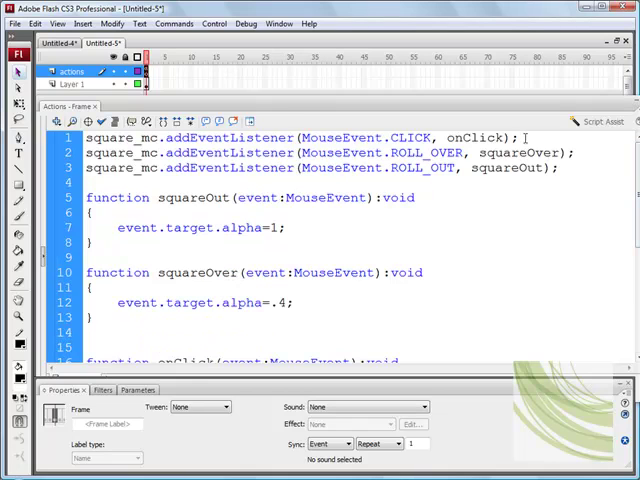
triple_click(300, 136)
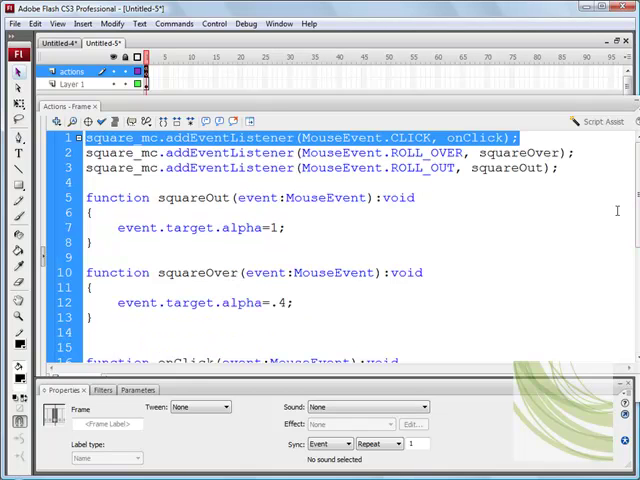
scroll("down", 3)
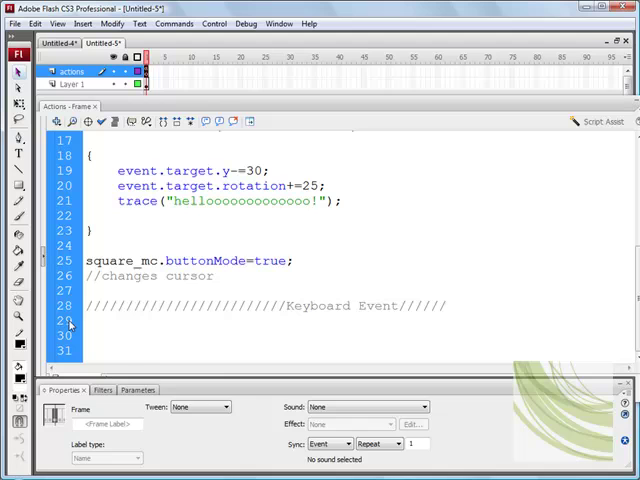
type("square_mc.addEventListener(MouseEvent.CLICK, onClick);")
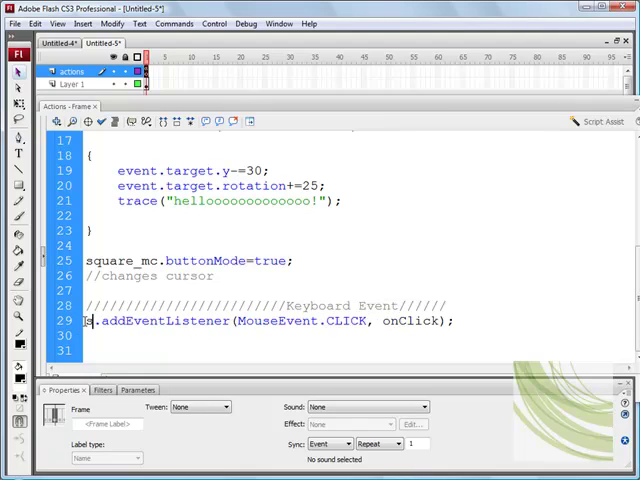
type("tage")
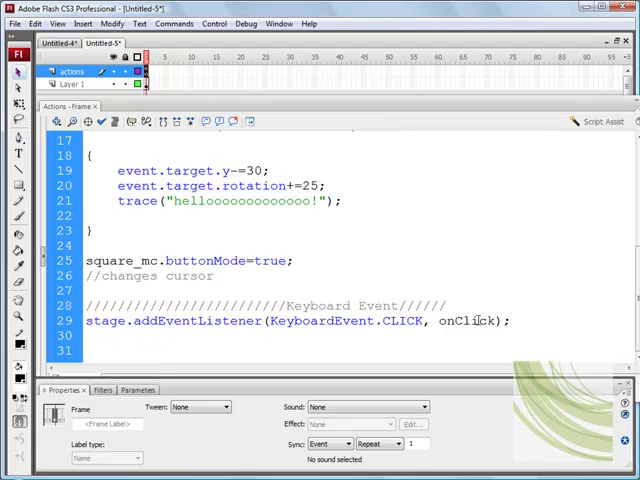
- Change the stage listener's event to KeyboardEvent.KEY_UP and its handler to moveUp
double_click(404, 320)
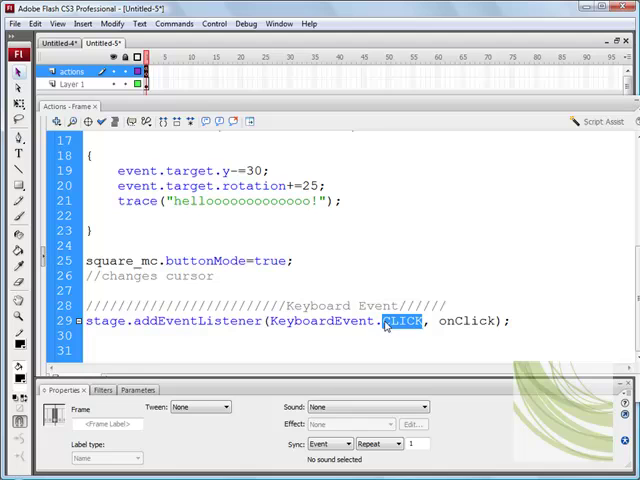
type("KEY")
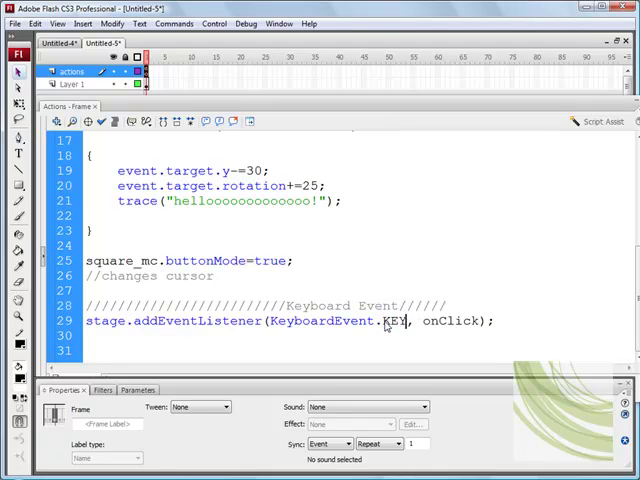
type("_")
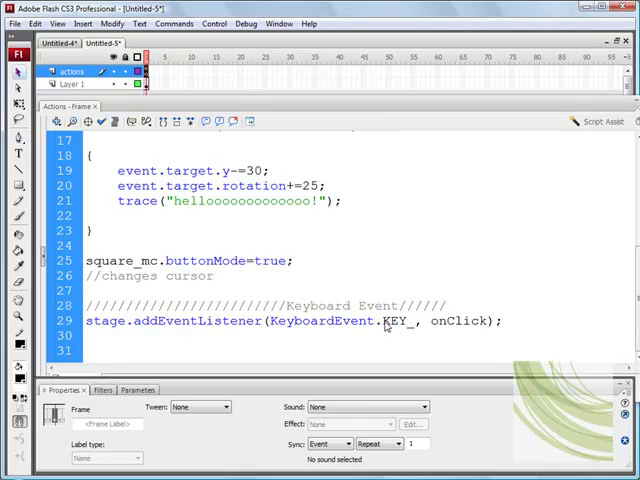
type("UP")
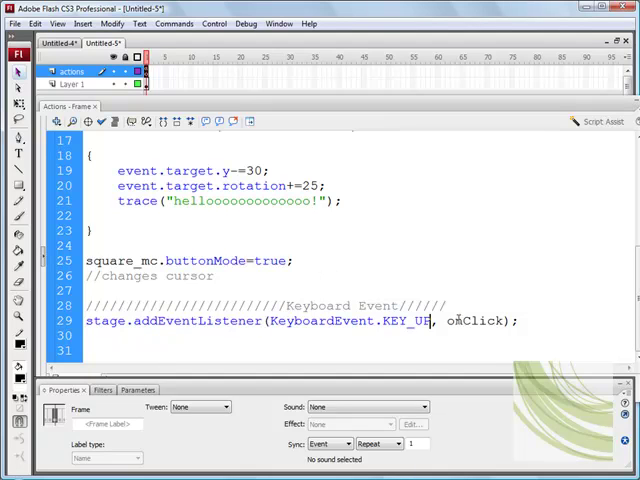
double_click(476, 322)
type("moveUp")
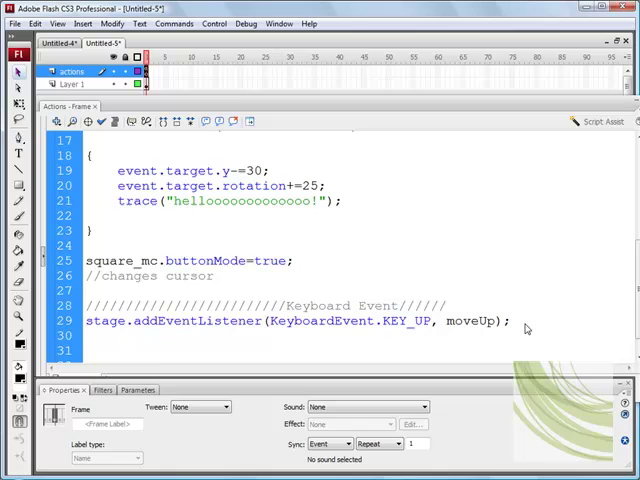
- Write the signature function moveUp(event:MouseEvent):void below the listener, modelled on squareOut
type("funct")
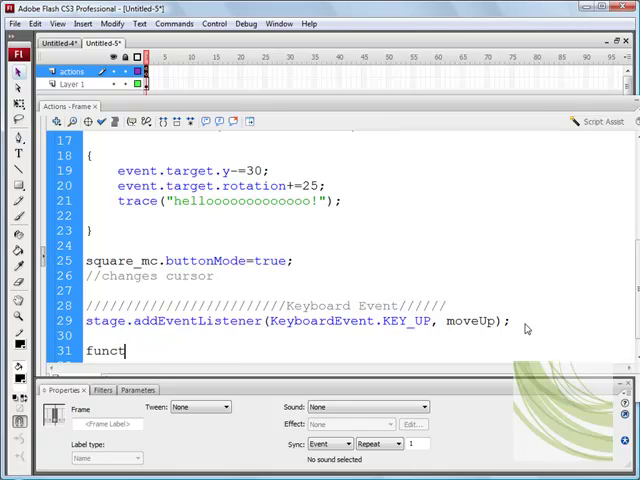
type("ion")
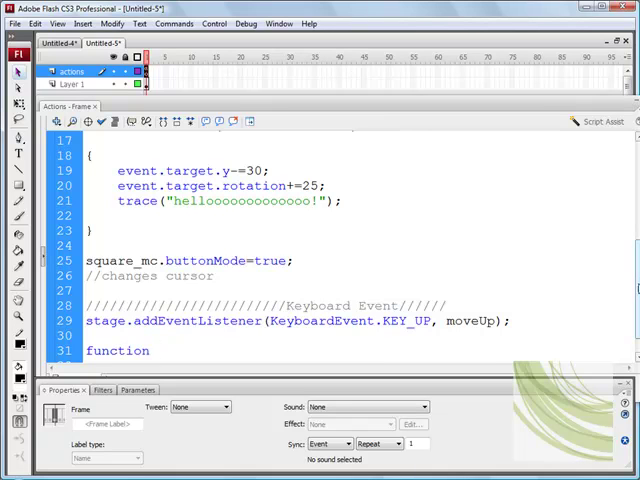
scroll("up", 3)
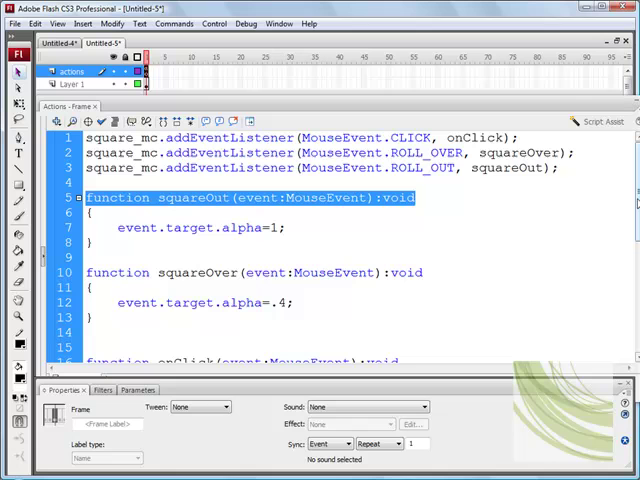
scroll("down", 3)
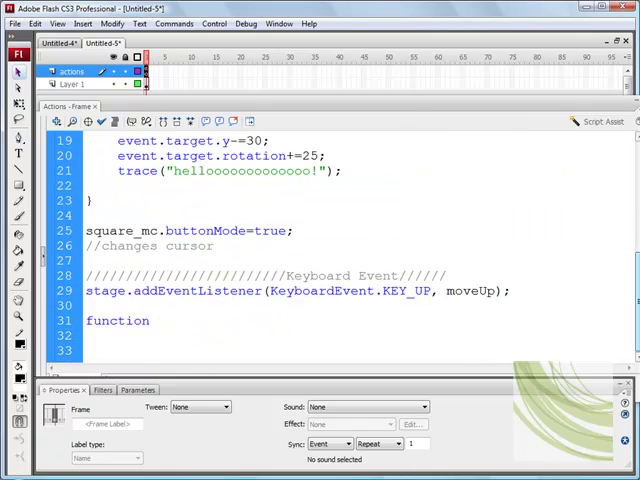
type("squareOut(event:MouseEvent):void")
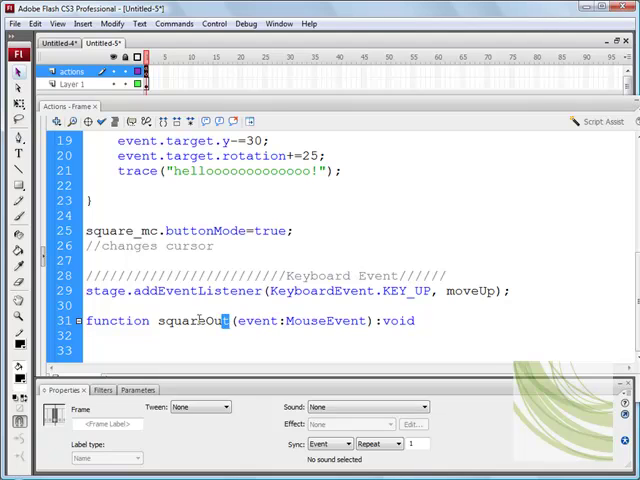
type("move")
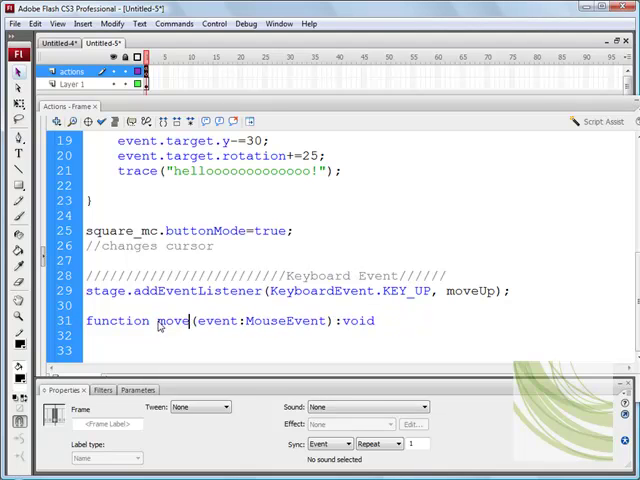
type("Up")
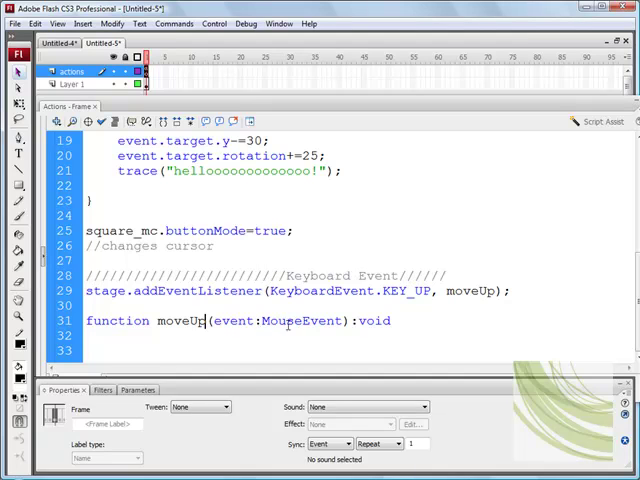
- Replace the parameter's MouseEvent with KeyboardEvent and start the function's opening brace
double_click(348, 290)
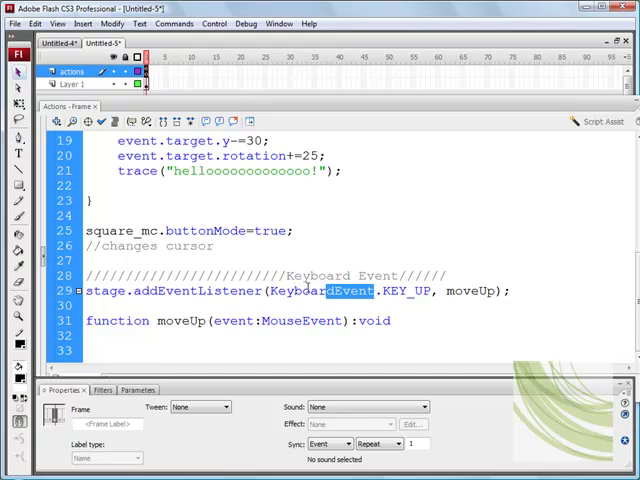
double_click(316, 292)
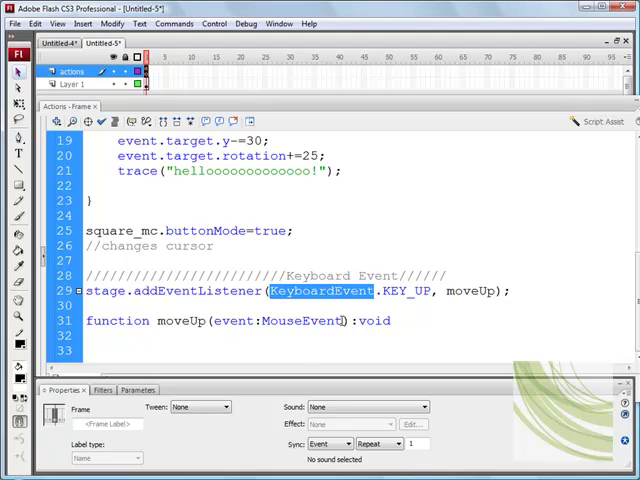
double_click(300, 320)
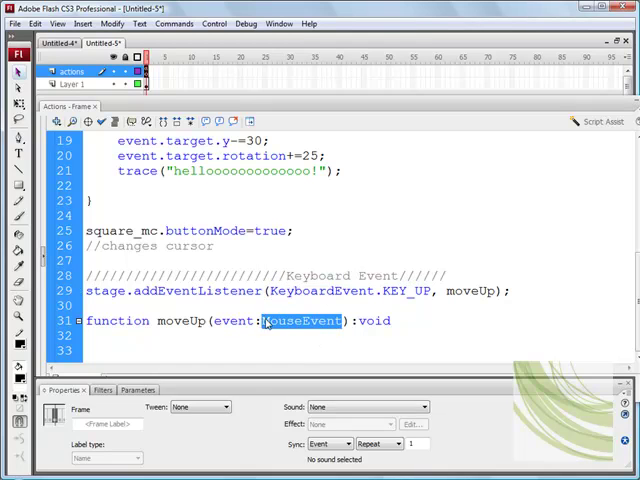
type("KeyboardEvent")
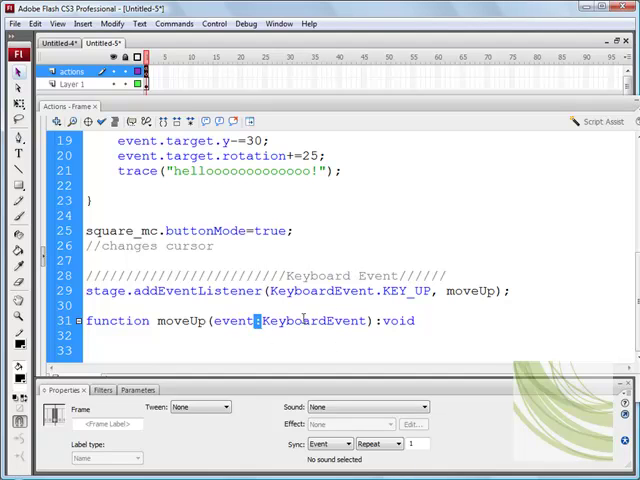
mouse_move(420, 338)
type("{")
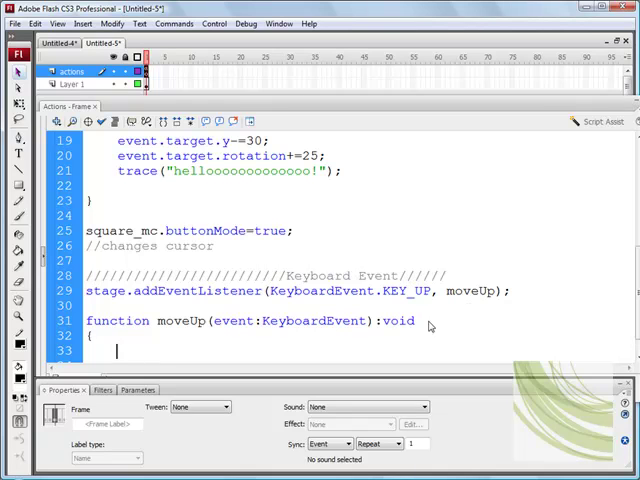
scroll("down", 3)
type("}")
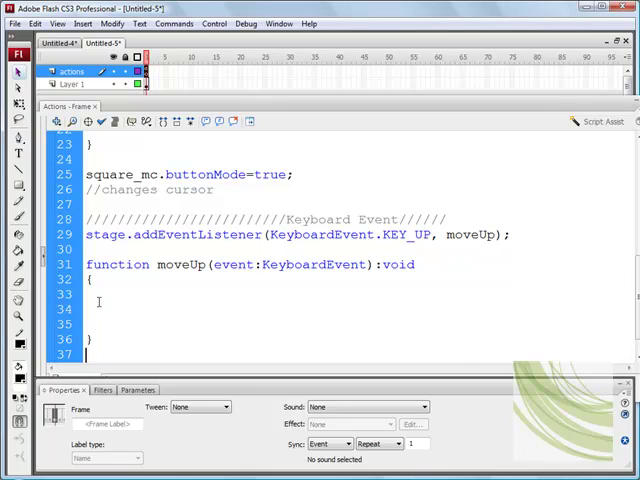
- Give moveUp the body event.target.y-=30; modelled on the existing event.target line
scroll("up", 3)
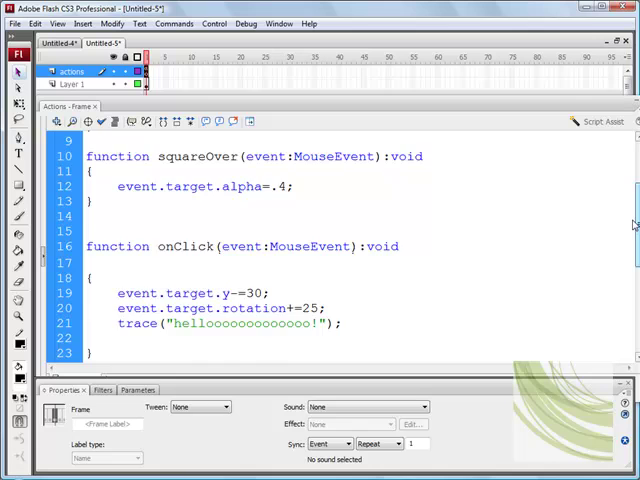
scroll("up", 3)
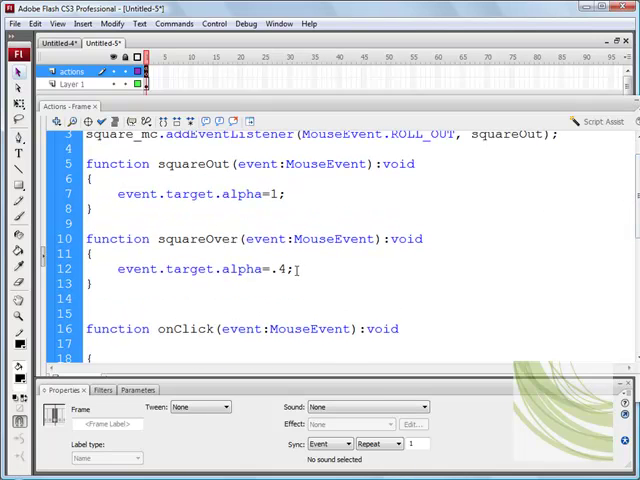
triple_click(200, 268)
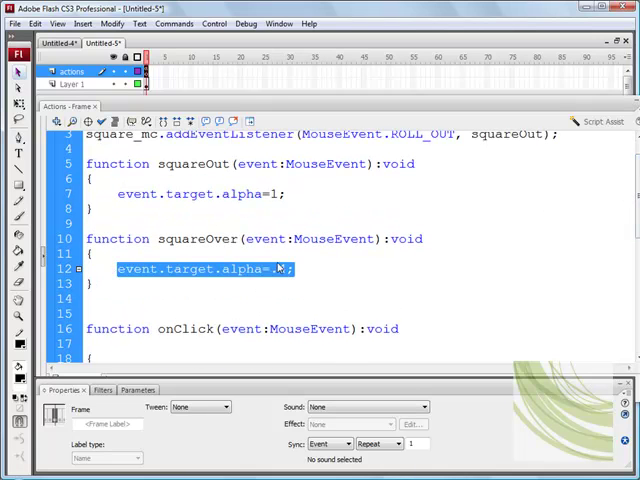
scroll("down", 3)
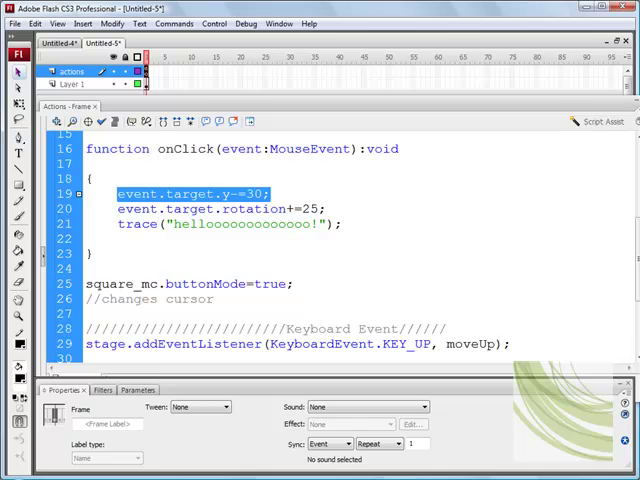
scroll("down", 3)
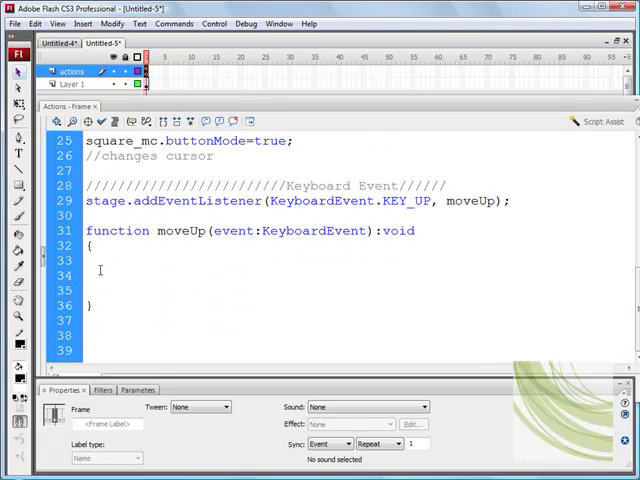
type("event.target.y-=30;")
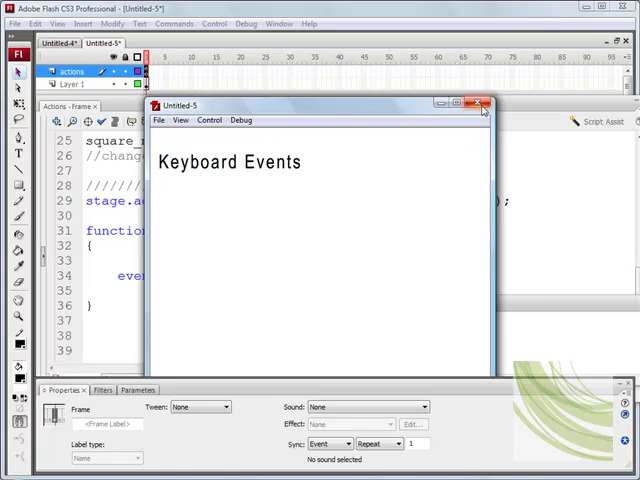
- Close the Test Movie window to return to the script
left_click(480, 104)
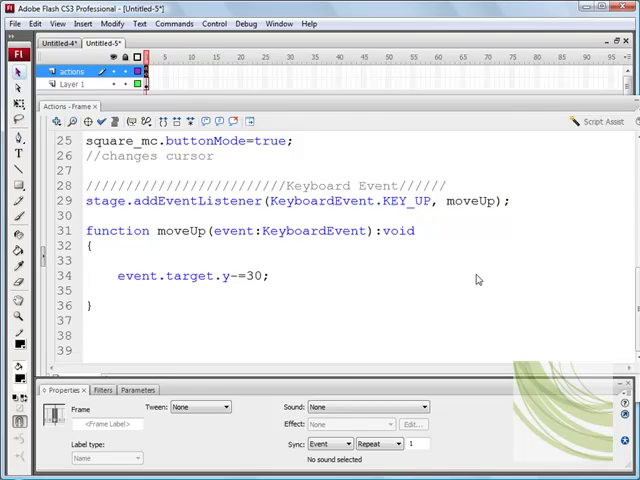